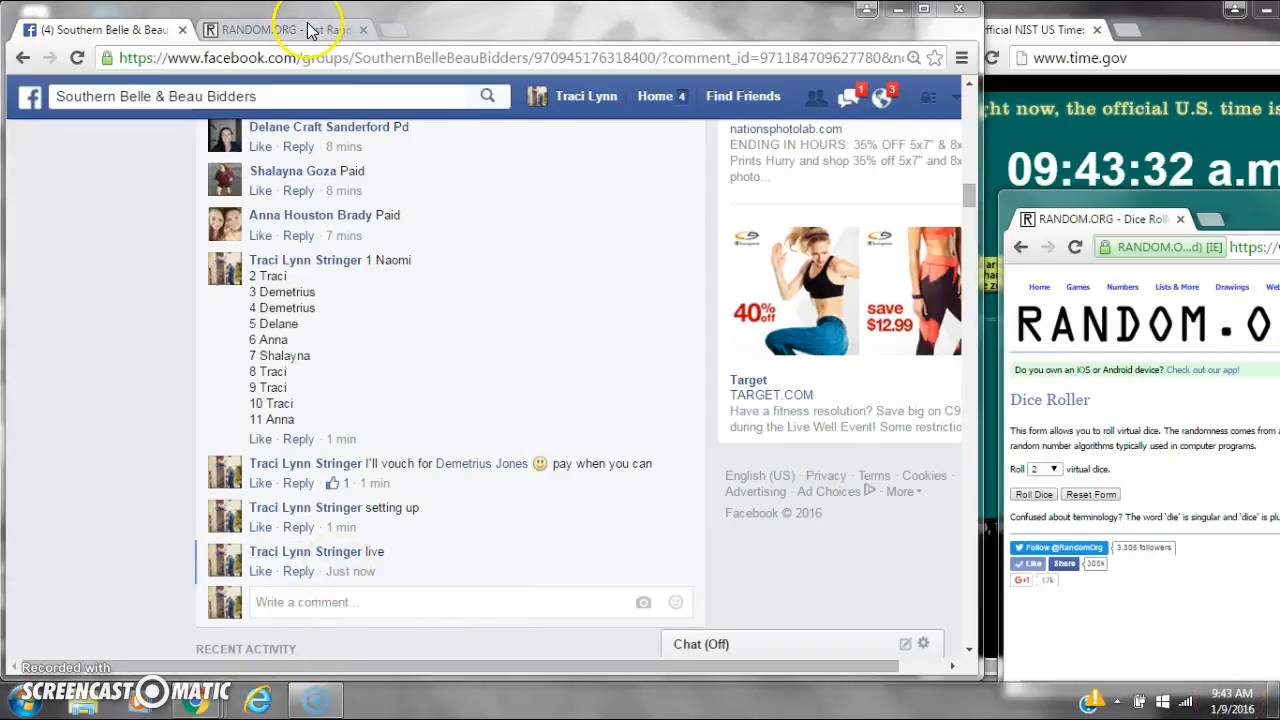
# - Paste the 11 bidder names into the List Randomizer field and roll the two dice
pyautogui.rightClick(360, 400)
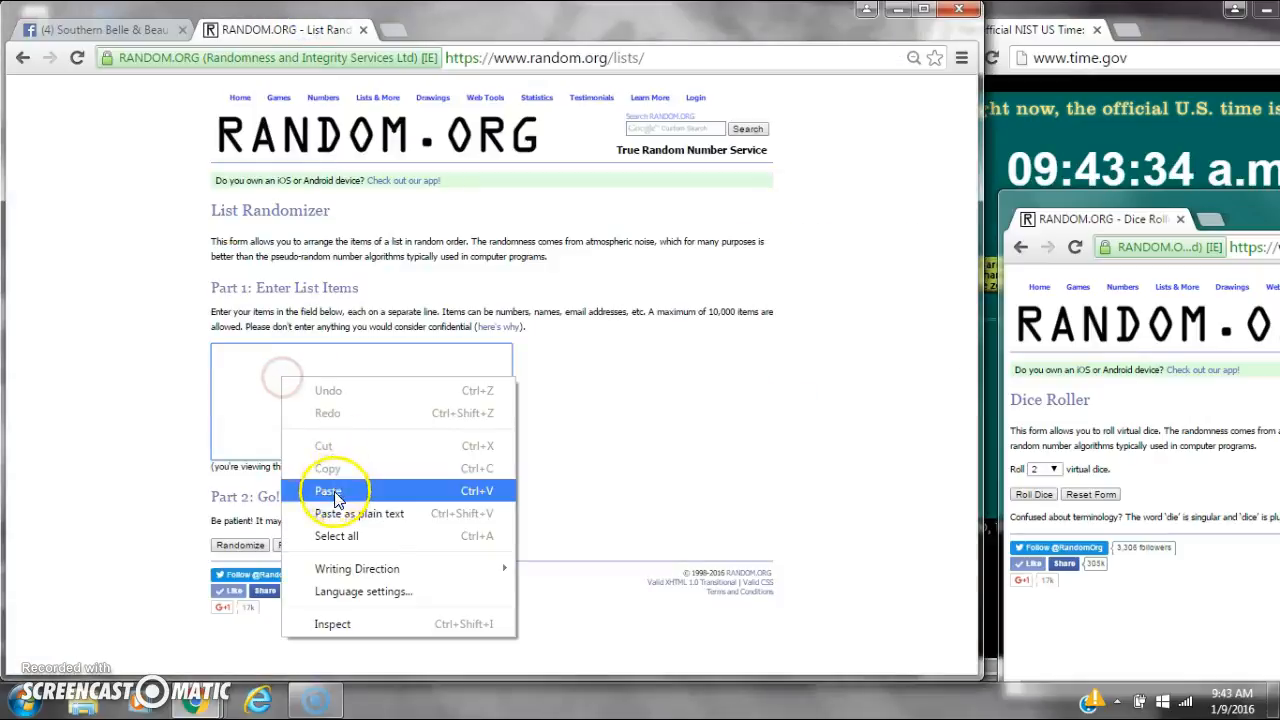
pyautogui.click(328, 490)
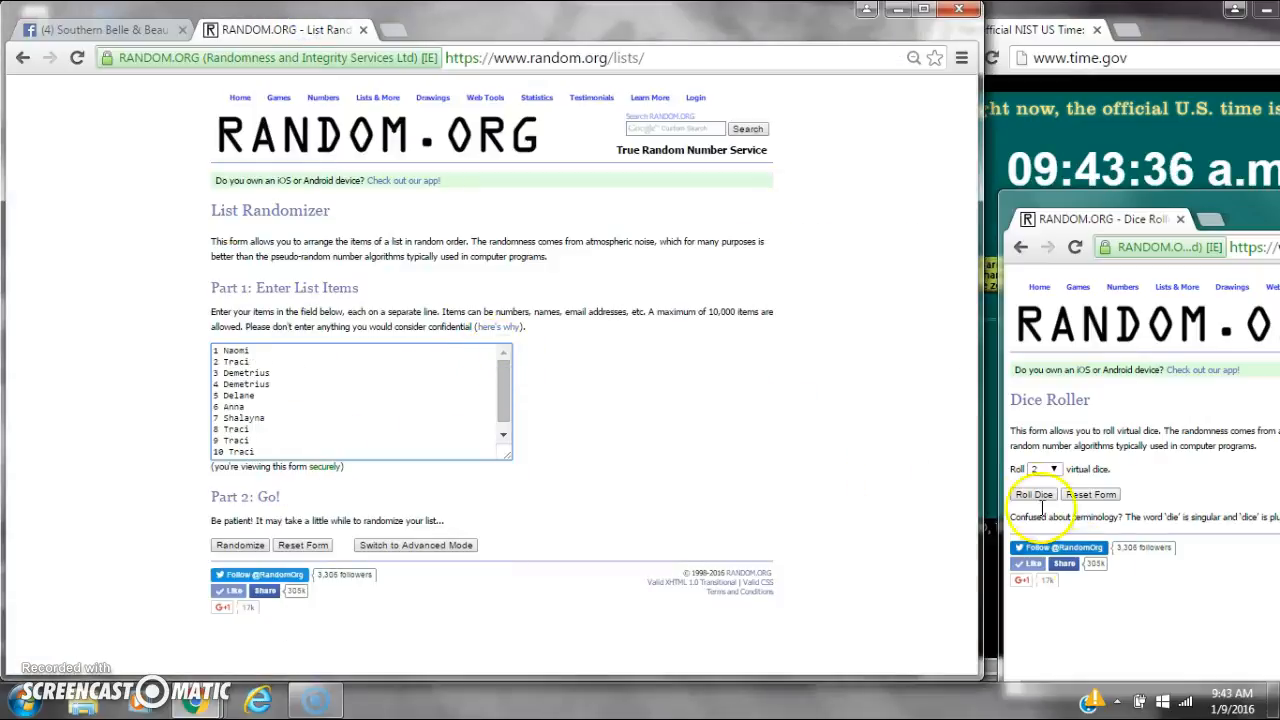
pyautogui.click(1034, 492)
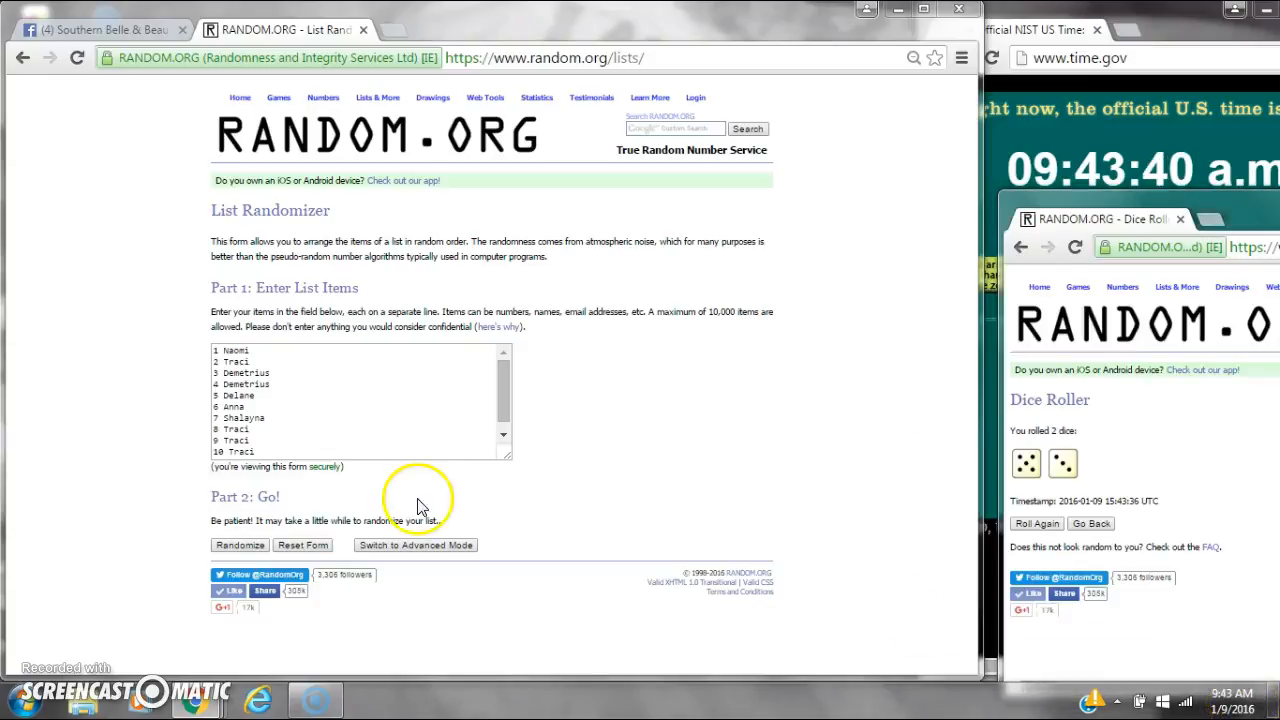
# - Randomize the pasted names, then reshuffle until the page reports 7 randomizations
pyautogui.click(240, 544)
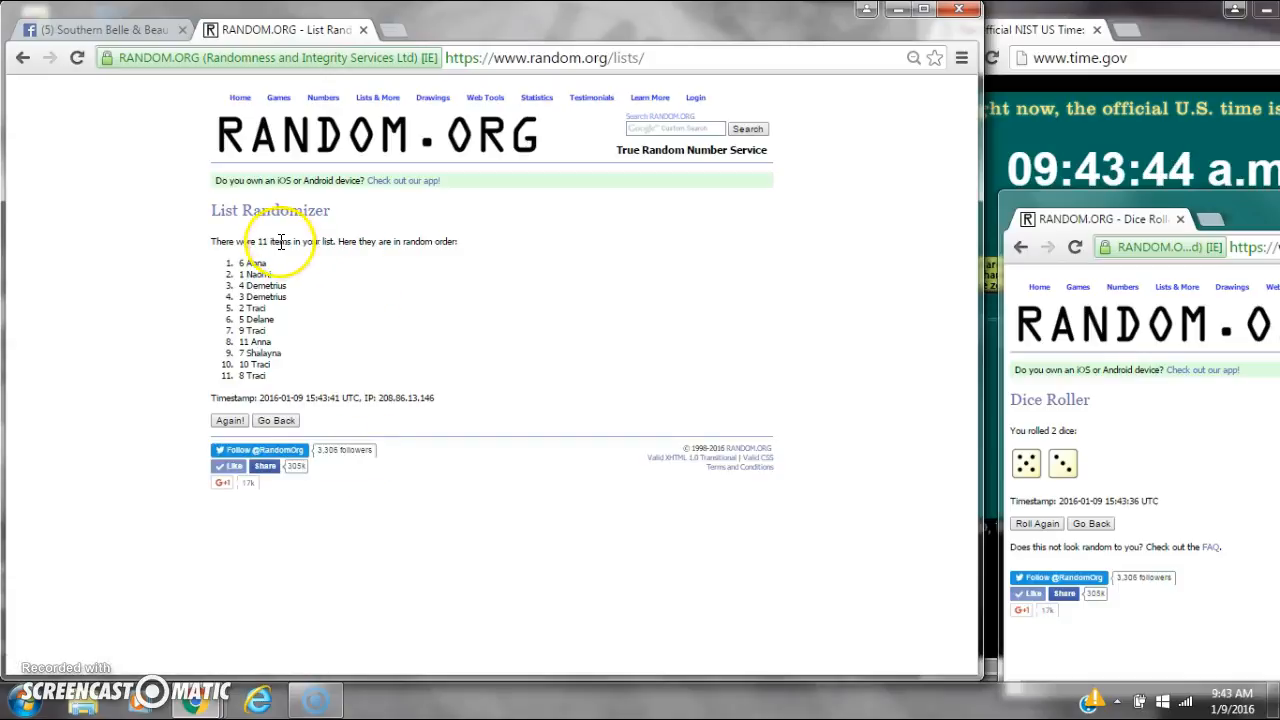
pyautogui.moveTo(1218, 696)
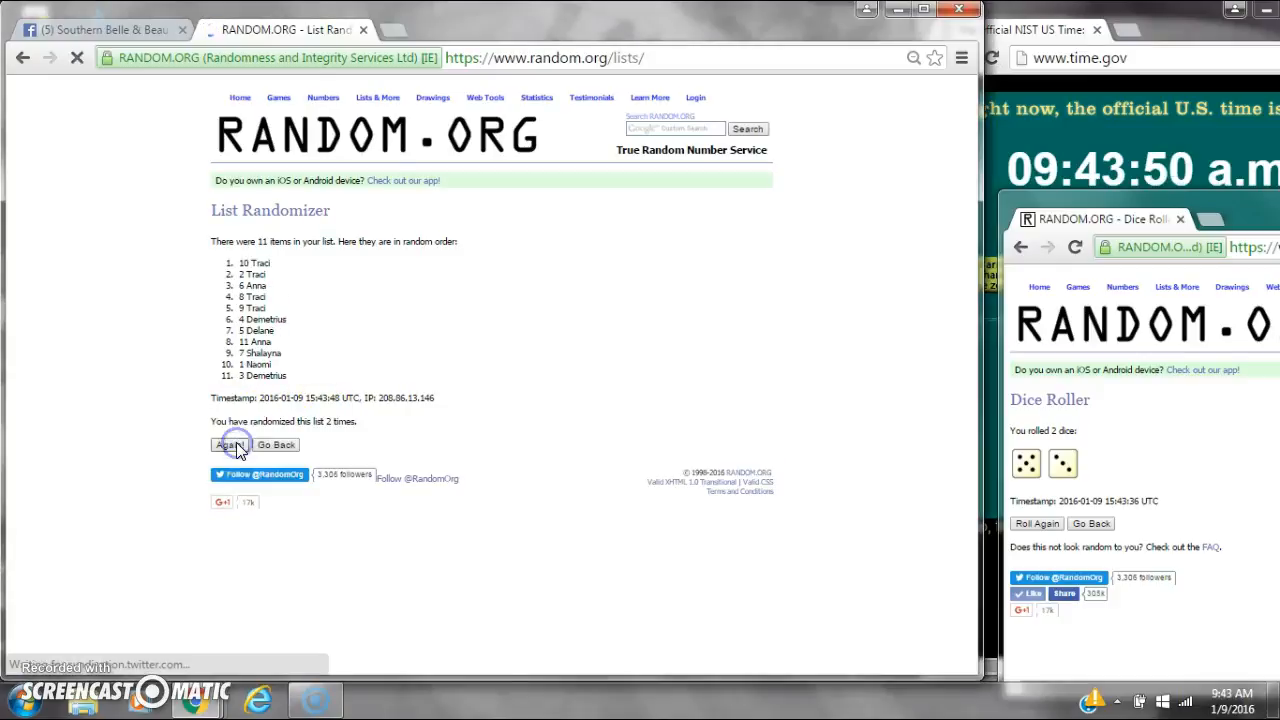
pyautogui.click(232, 444)
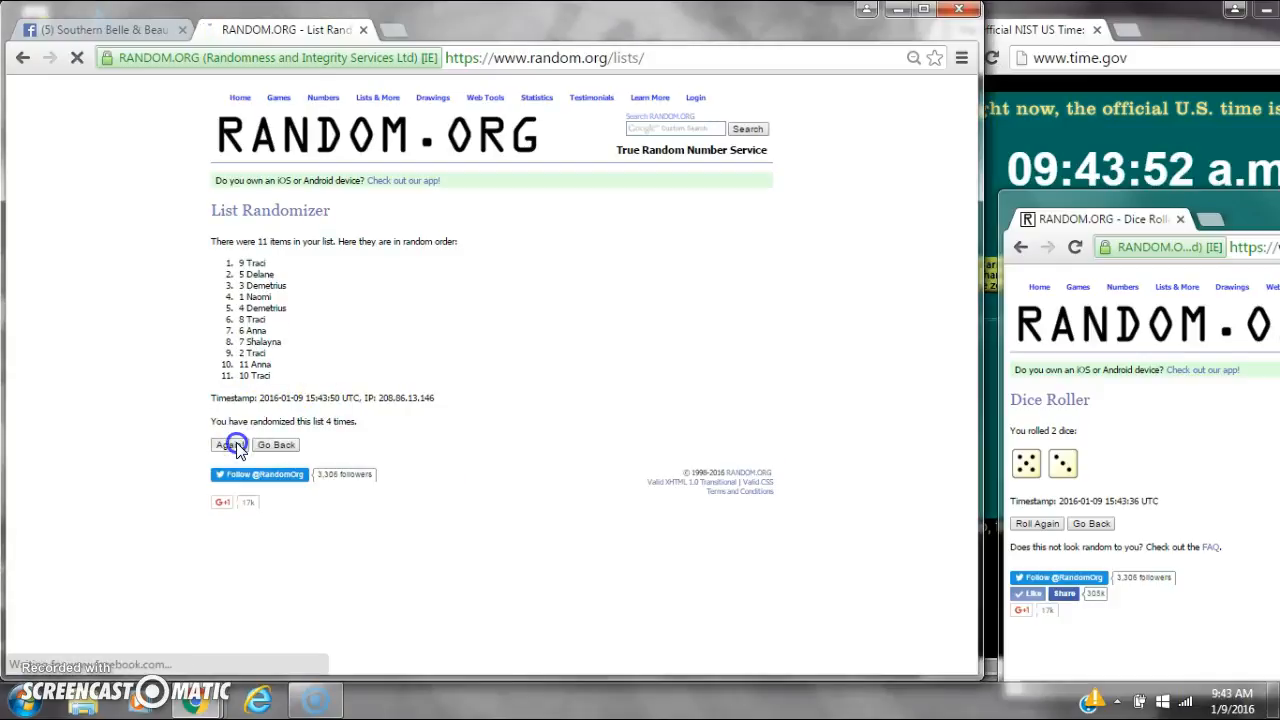
pyautogui.click(228, 444)
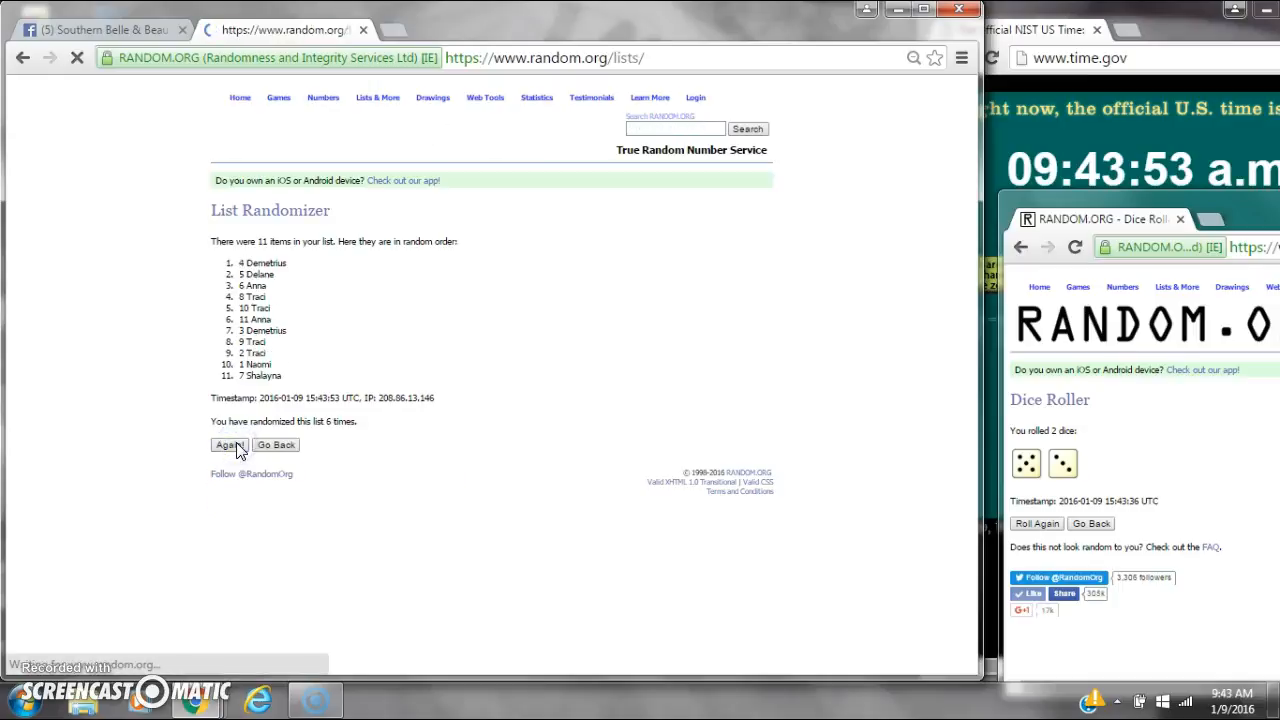
pyautogui.click(228, 444)
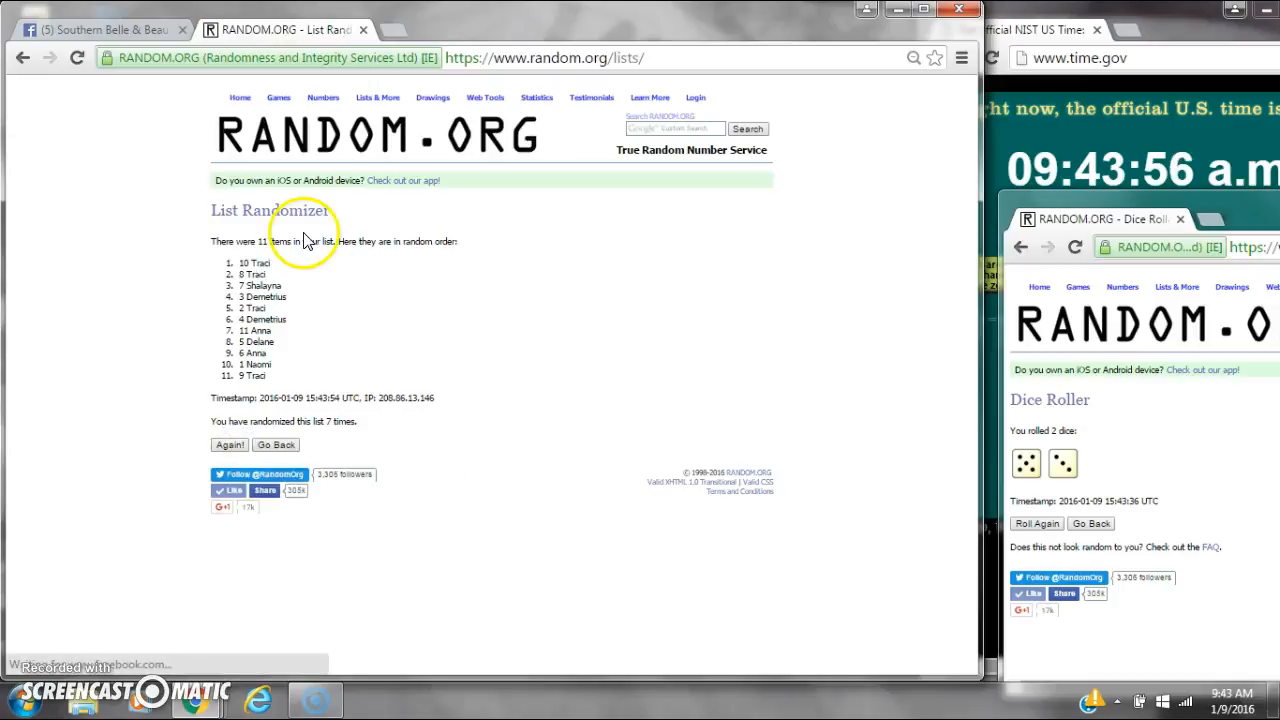
pyautogui.moveTo(318, 330)
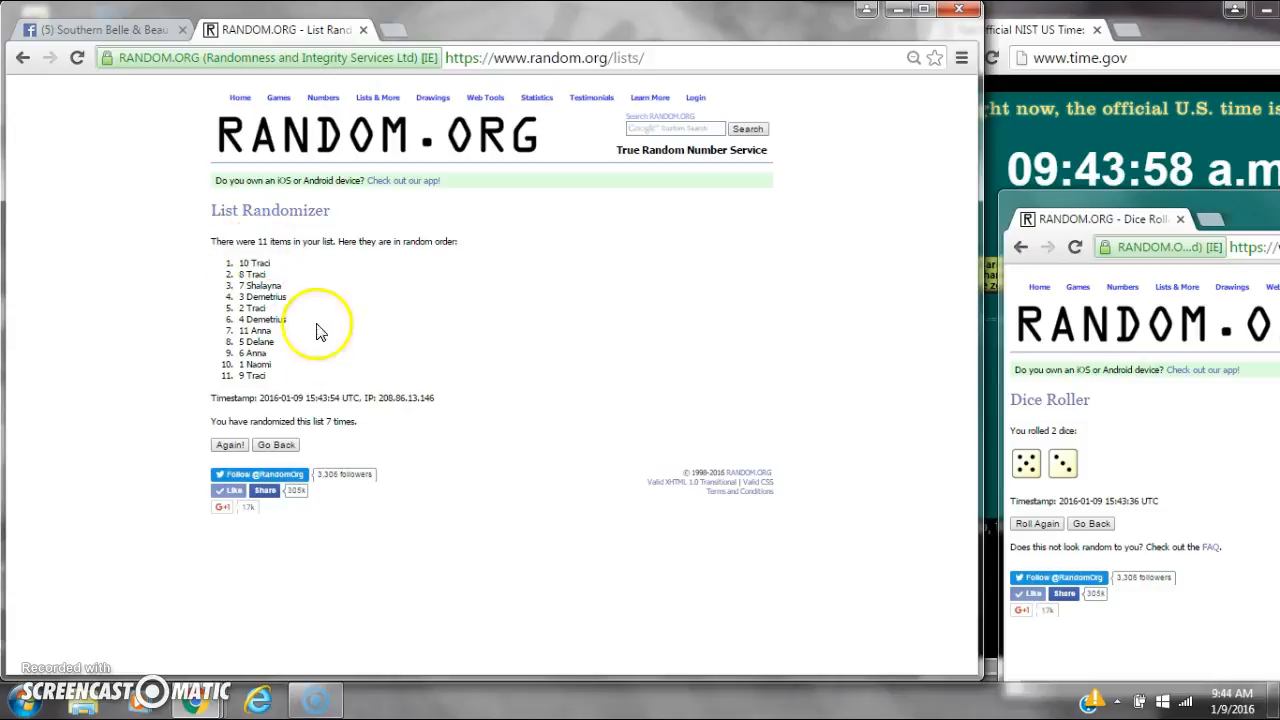
pyautogui.moveTo(920, 448)
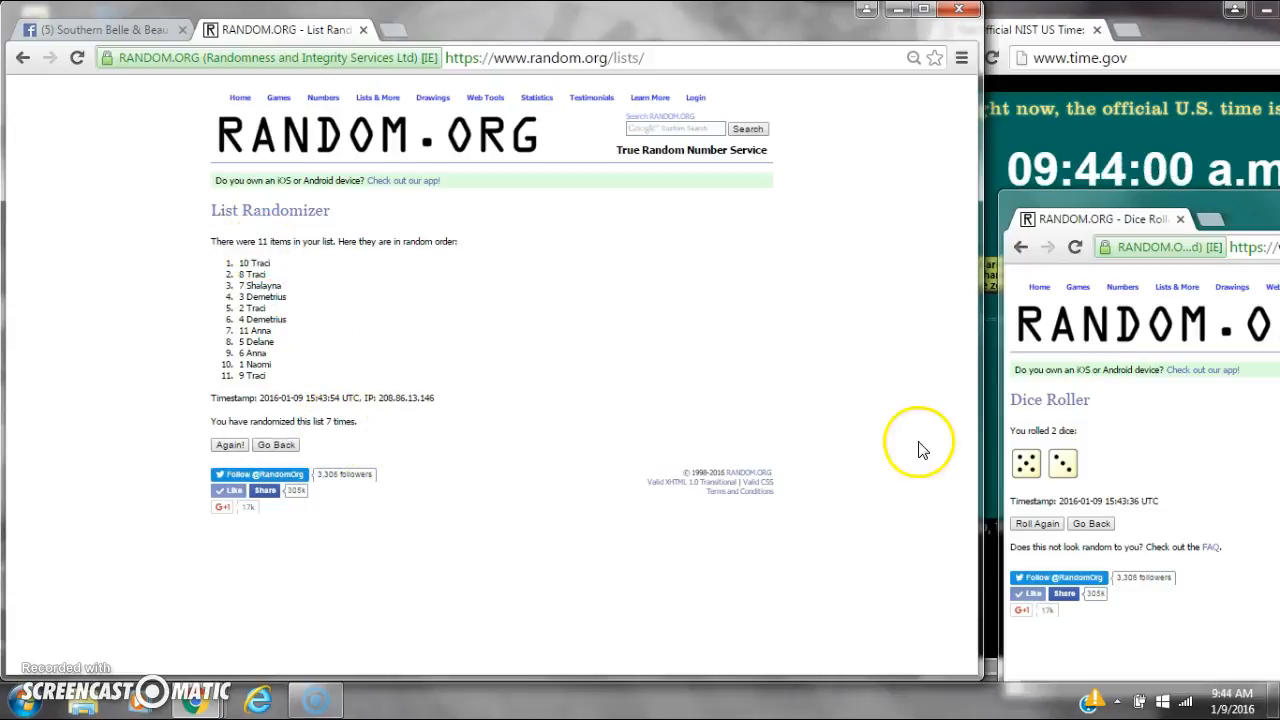
# - Run the eighth shuffle, giving a final order from 8 Traci down to 1 Naomi
pyautogui.click(1232, 694)
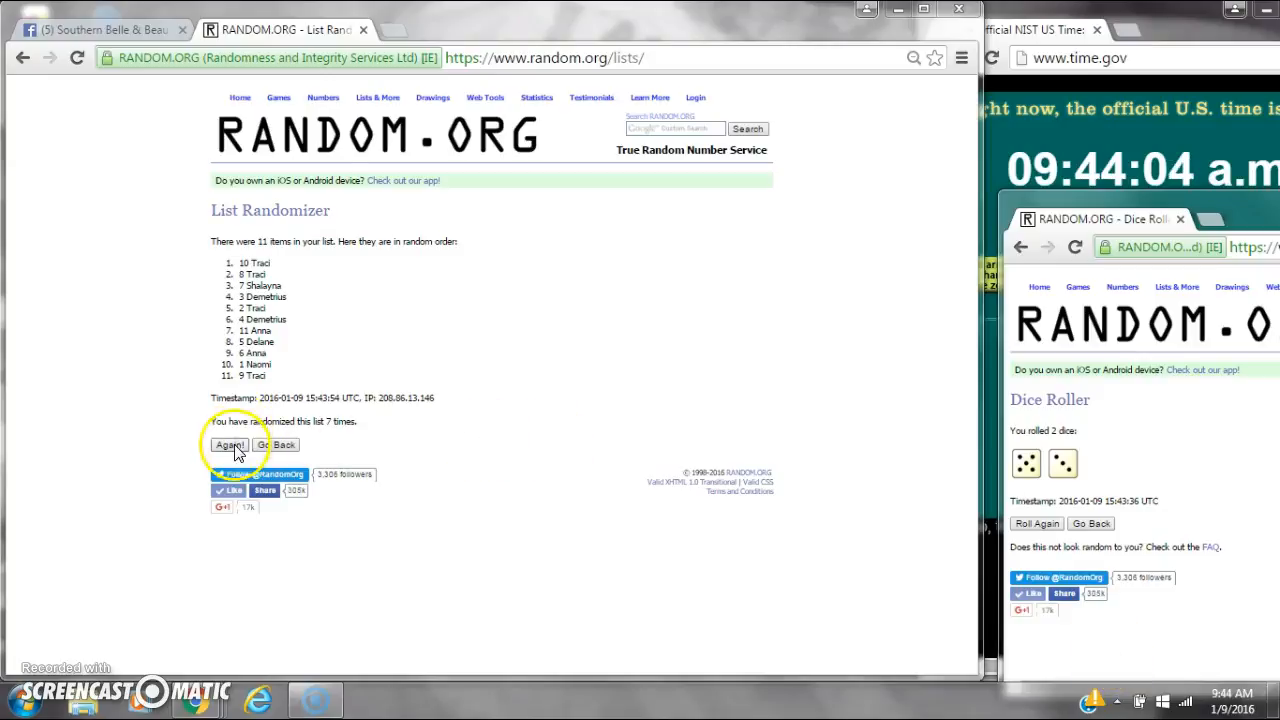
pyautogui.click(228, 444)
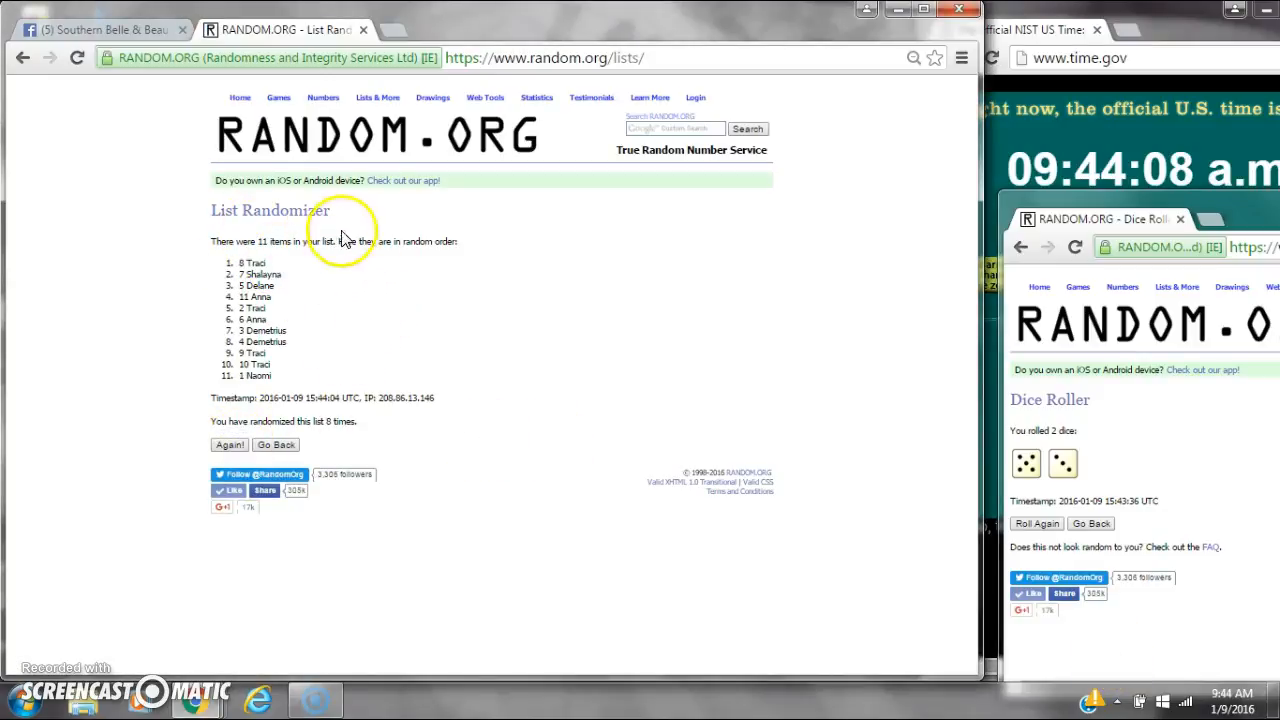
pyautogui.moveTo(452, 432)
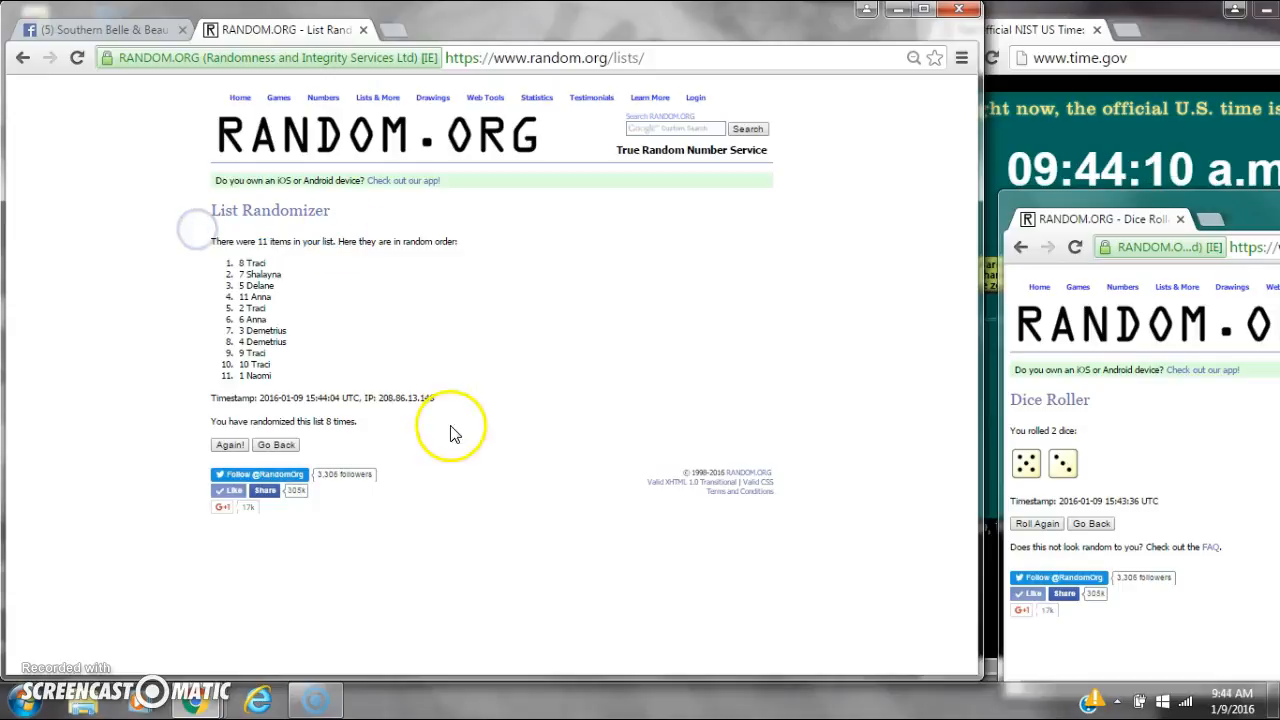
pyautogui.moveTo(890, 548)
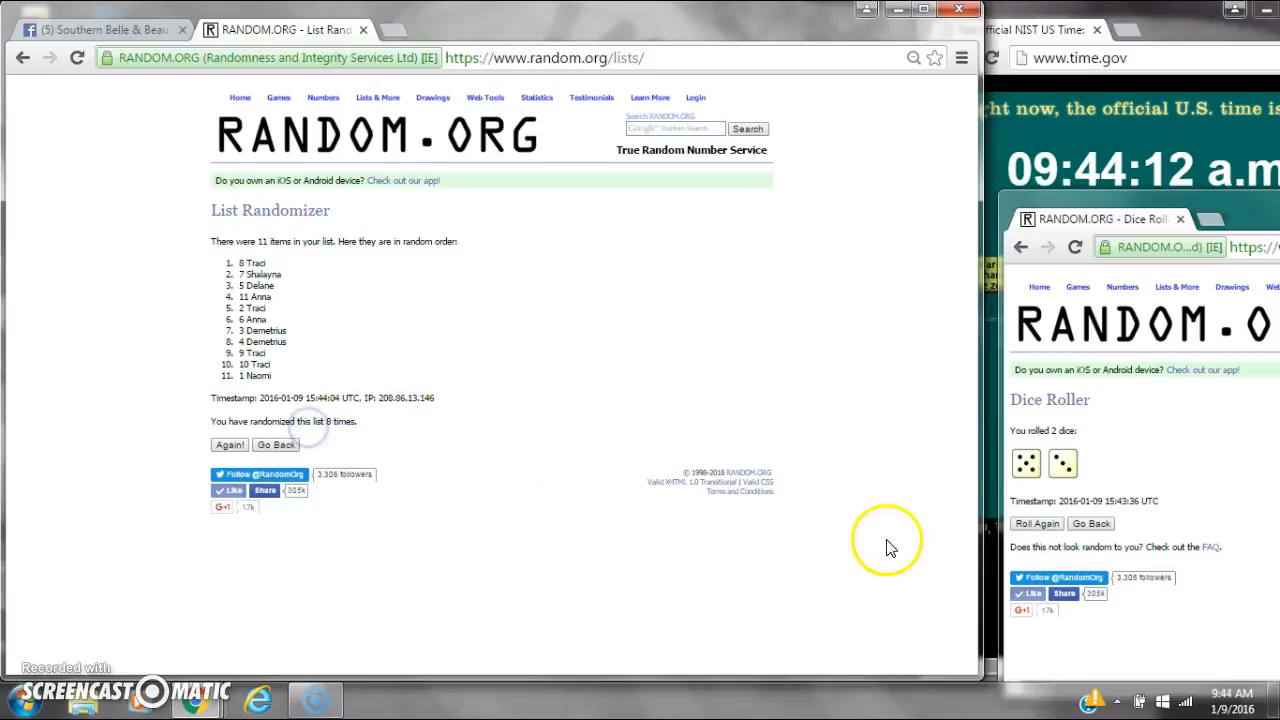
pyautogui.moveTo(164, 40)
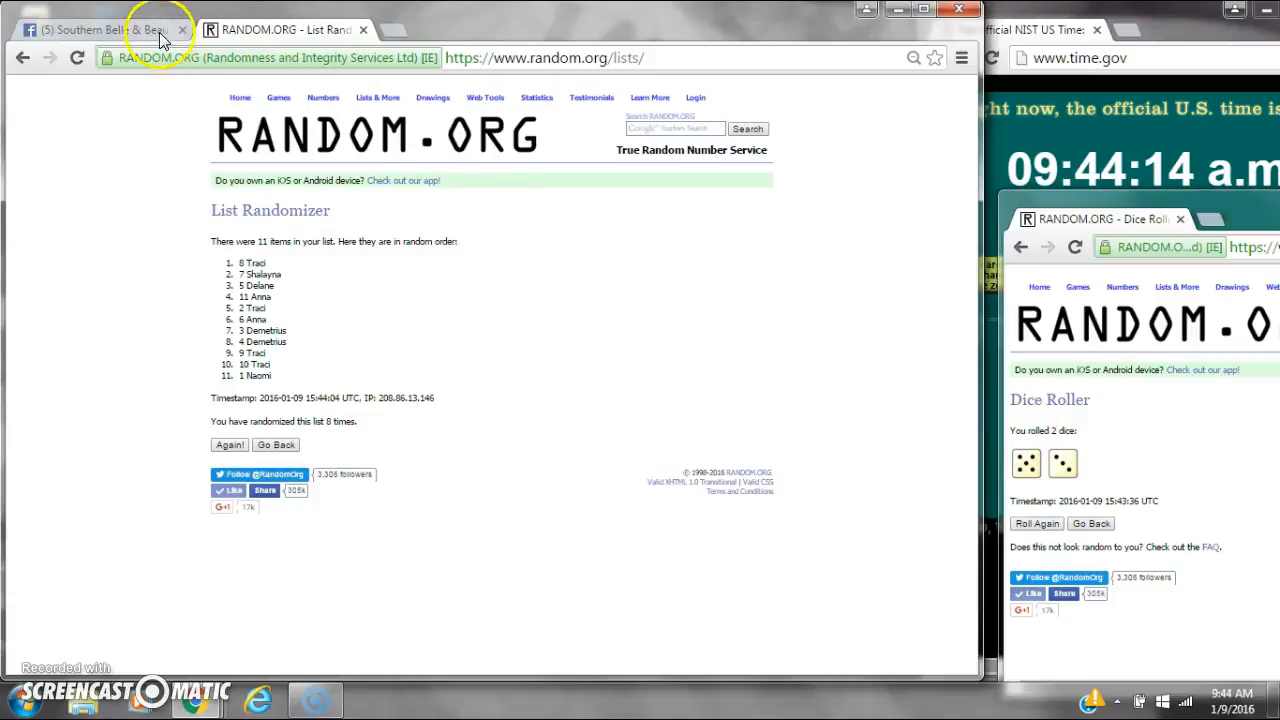
# - Post the 'done' comment in the Facebook group thread and return to the RANDOM.ORG results
pyautogui.click(100, 30)
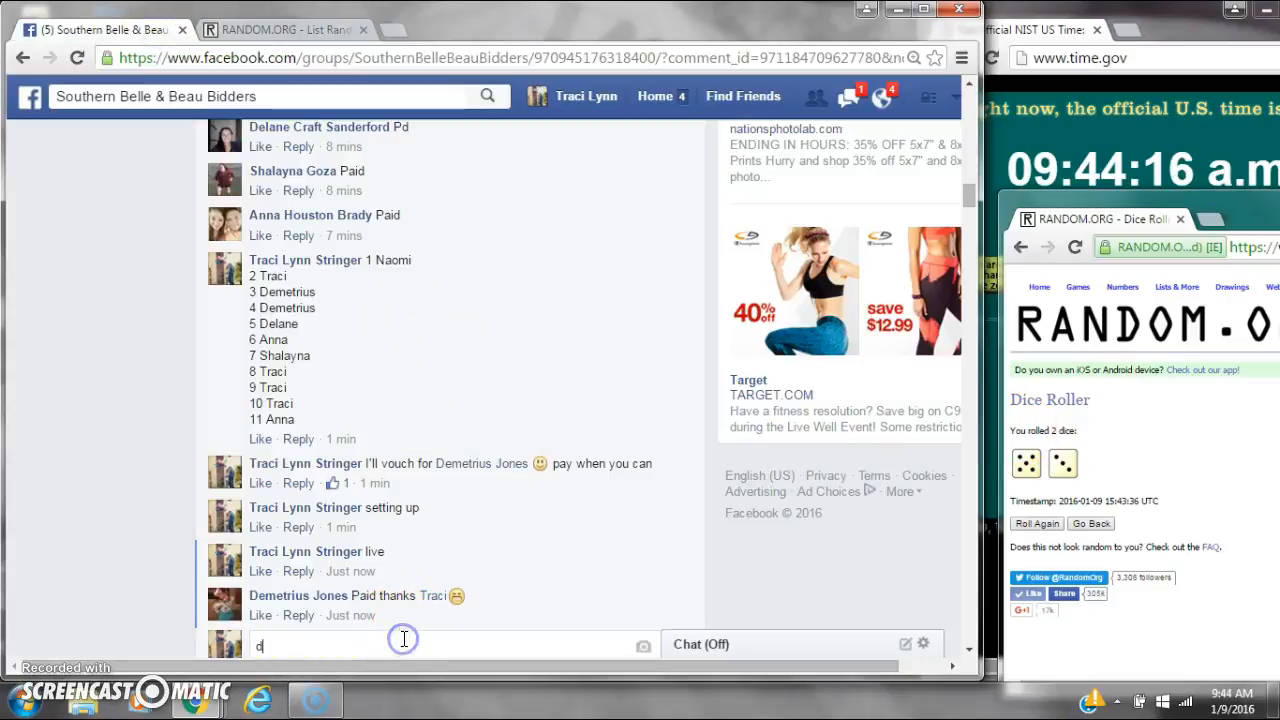
pyautogui.press('Return')
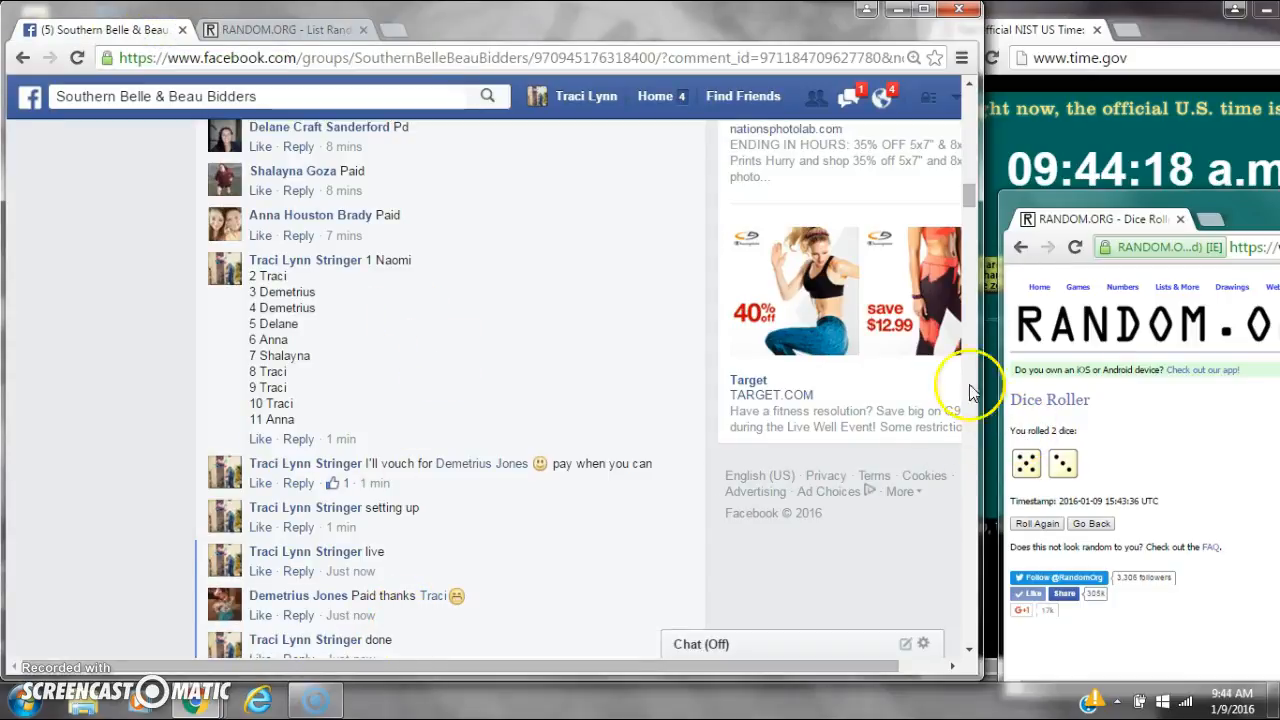
pyautogui.scroll(-3)
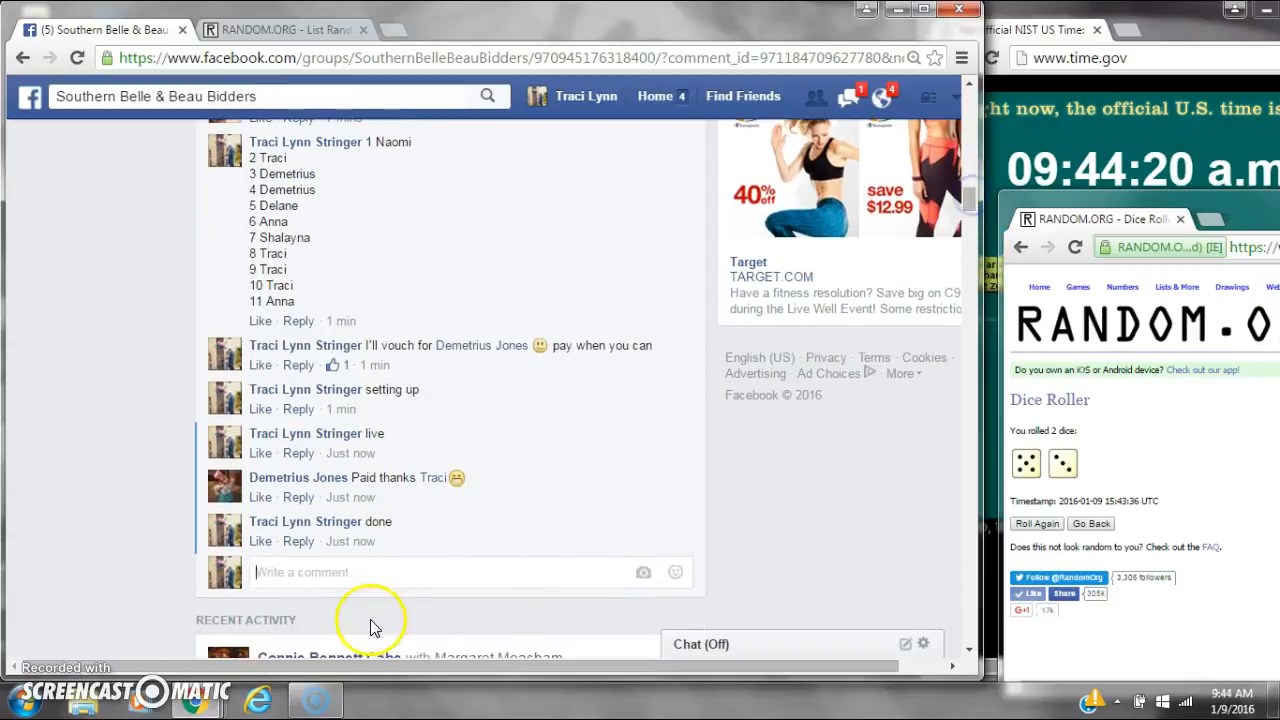
pyautogui.moveTo(350, 540)
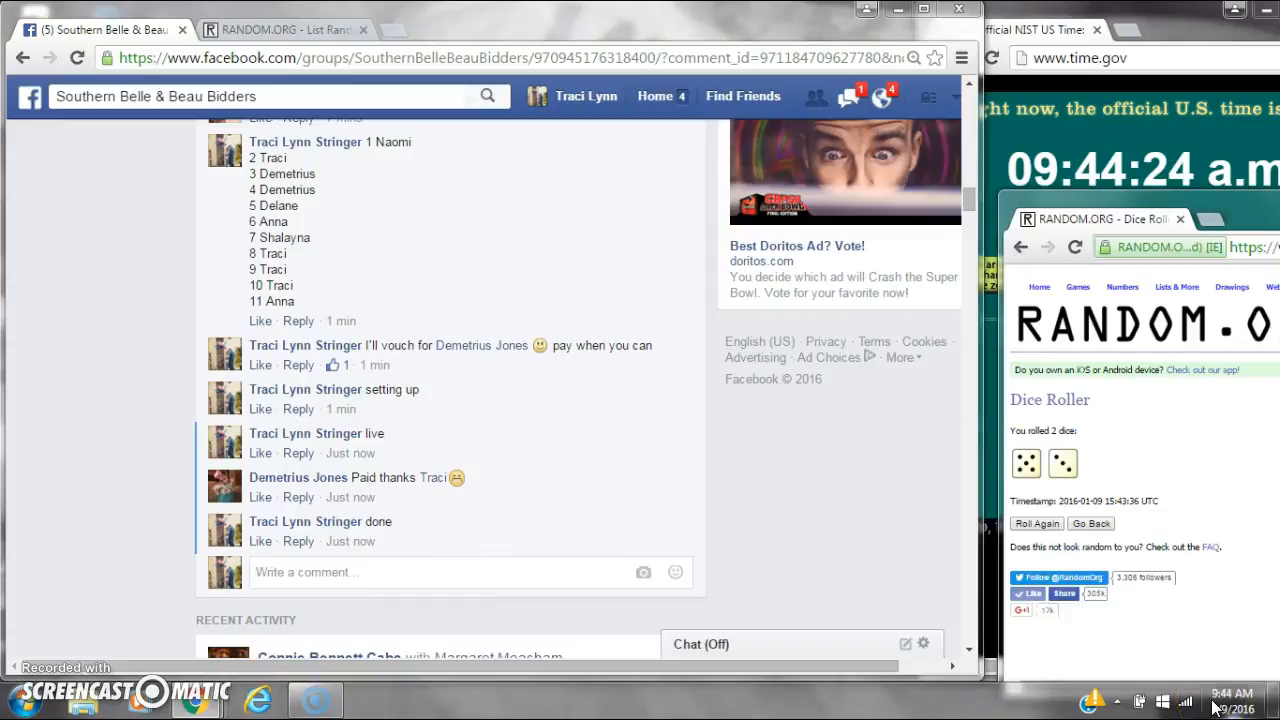
pyautogui.click(280, 30)
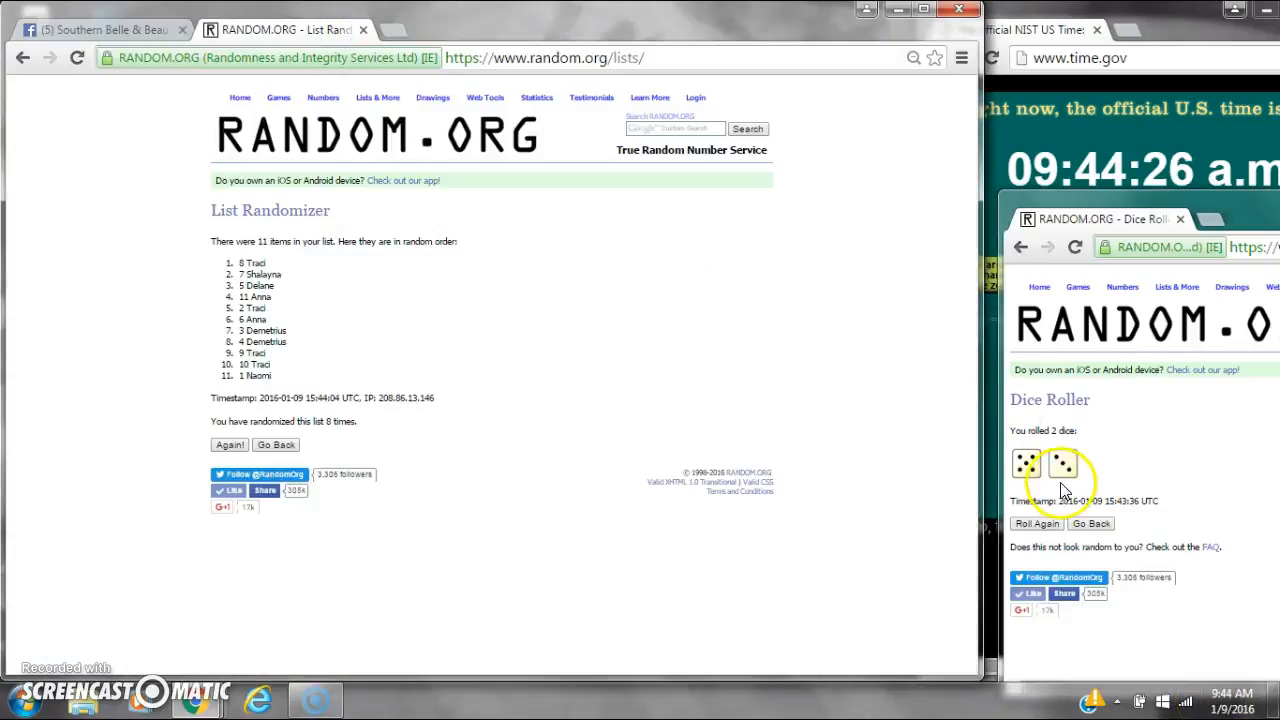